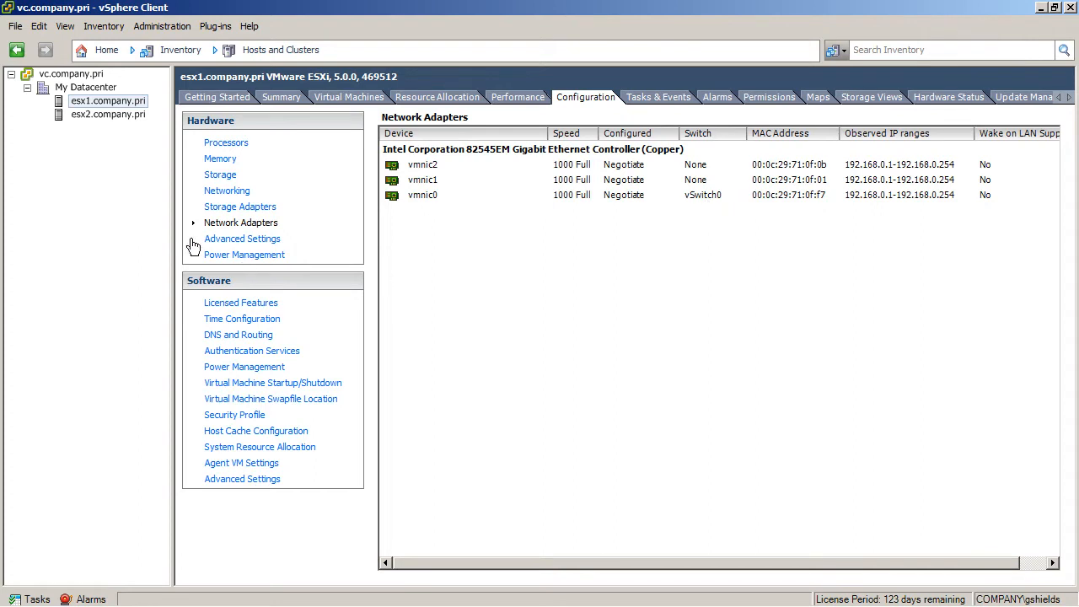
mouse_move(236, 194)
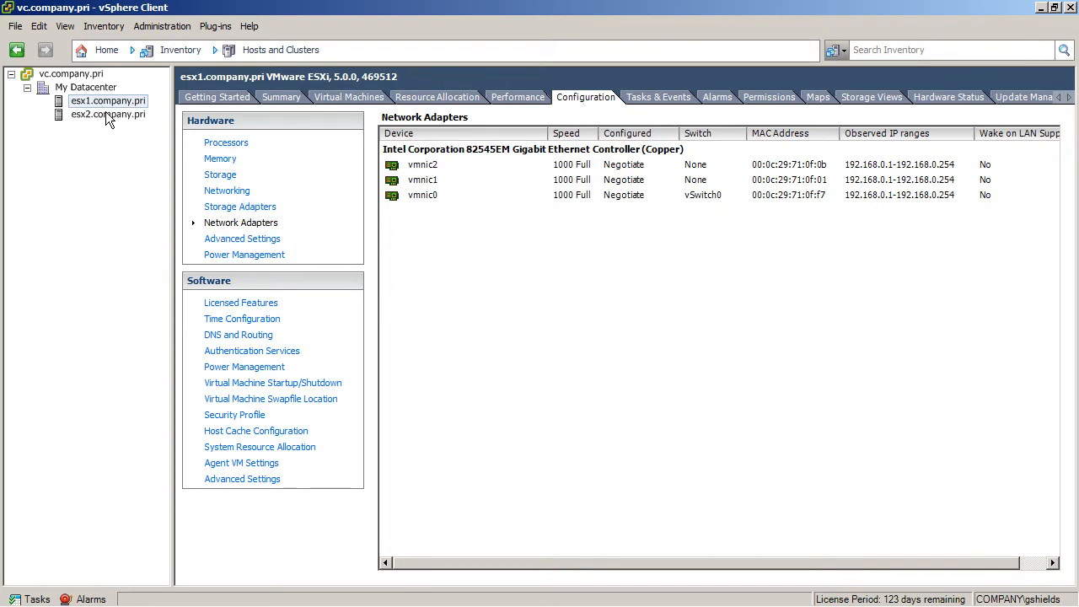
Step: Display esx1's networking: vSwitch0 with VM Network, Management Network and uplink vmnic0
left_click(227, 191)
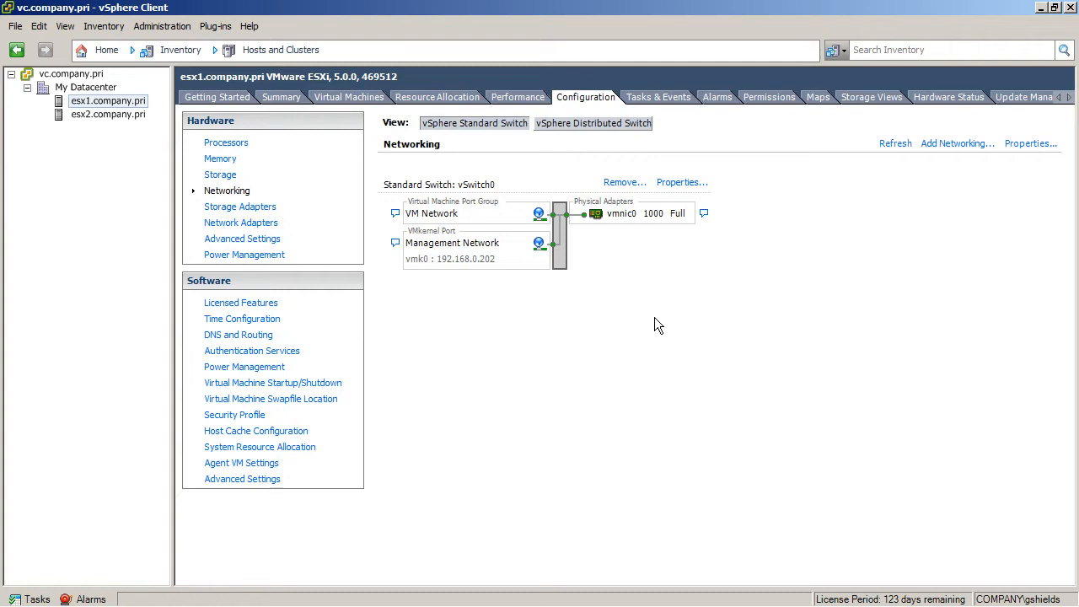
mouse_move(567, 316)
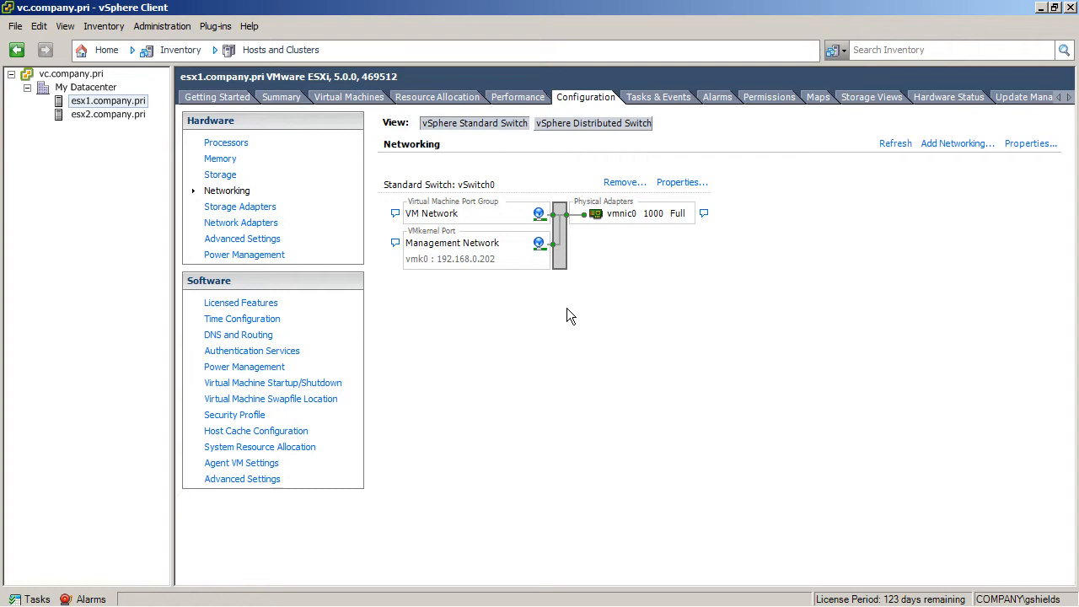
mouse_move(485, 279)
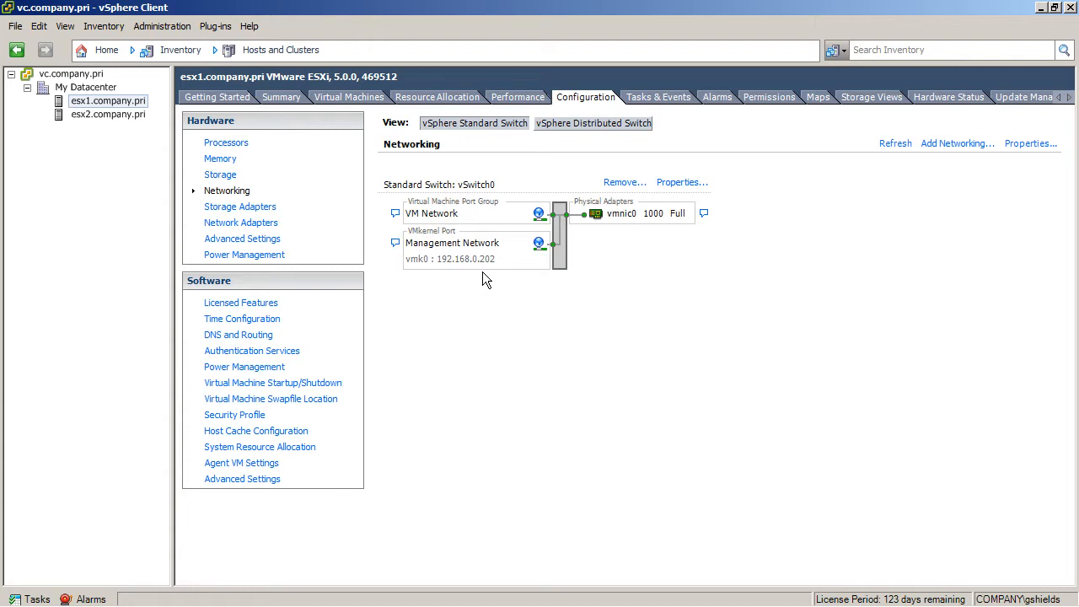
mouse_move(484, 228)
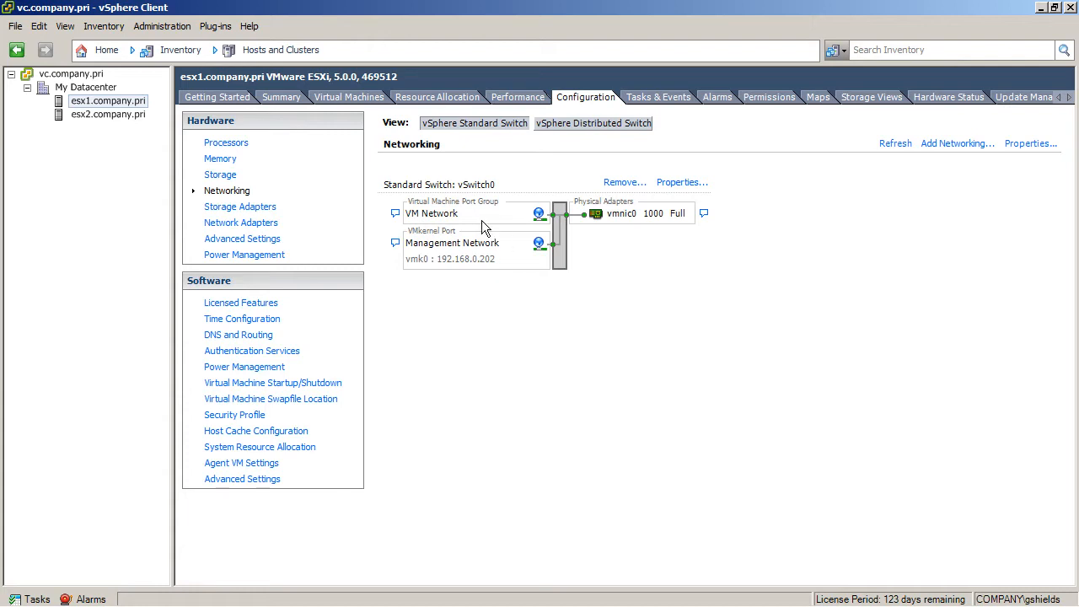
mouse_move(488, 221)
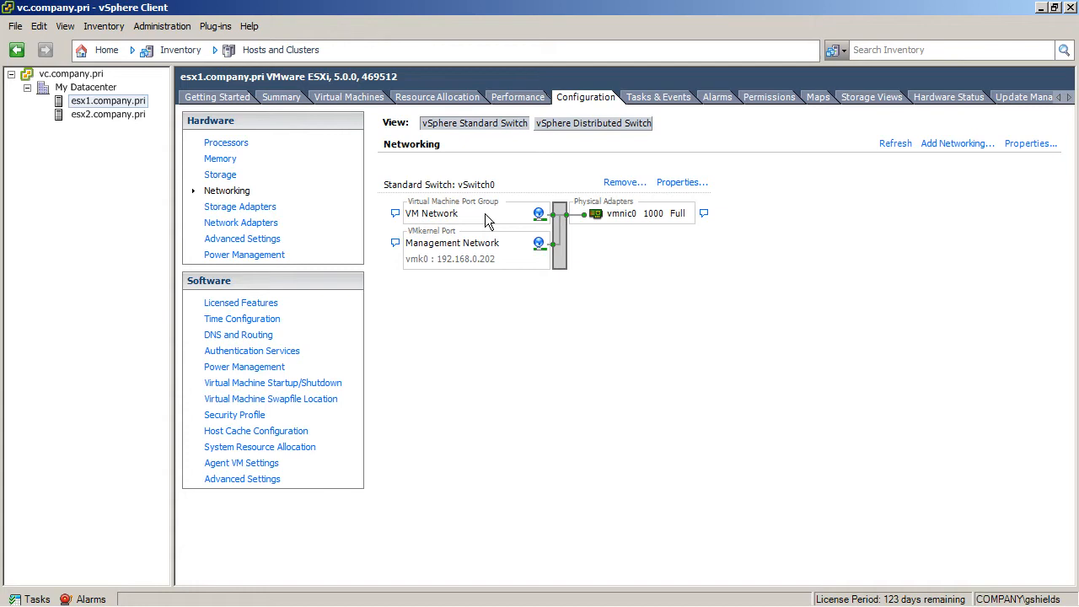
mouse_move(612, 235)
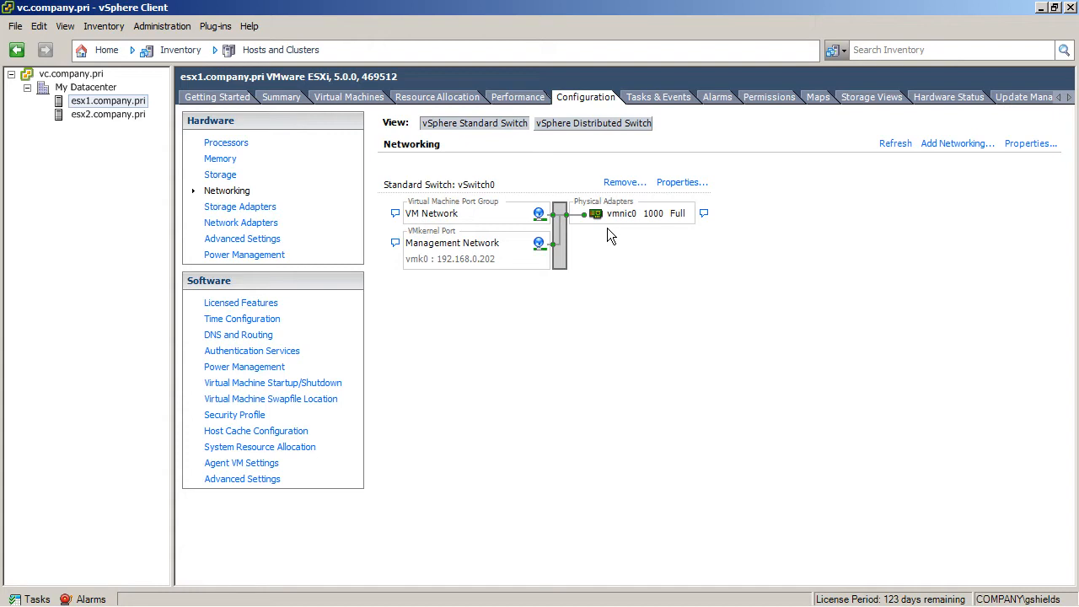
mouse_move(847, 285)
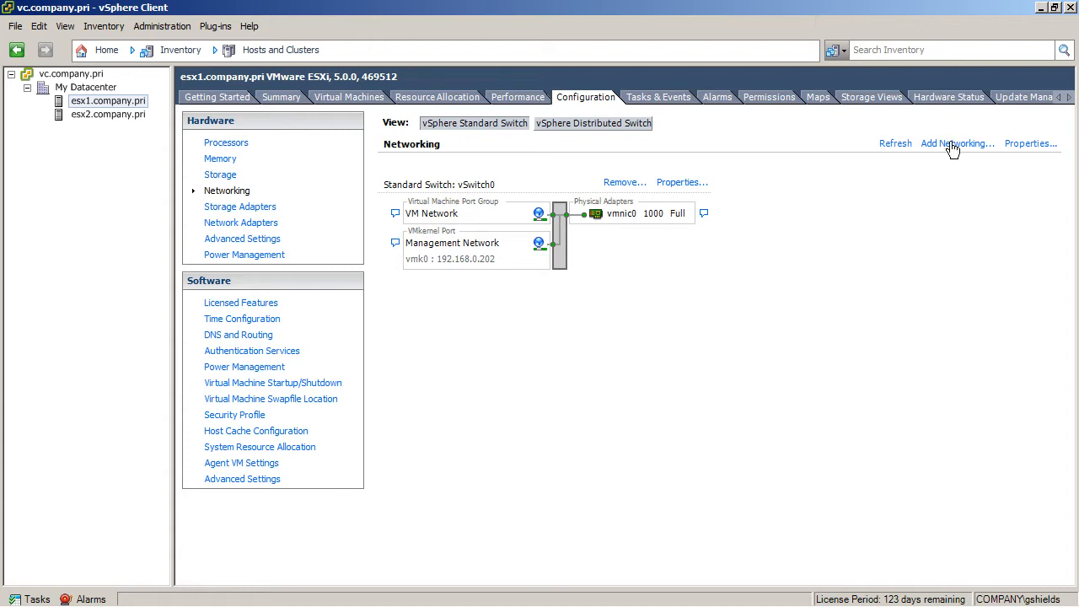
Step: Add a Virtual Machine network on a new standard switch with uplinks vmnic1 and vmnic2
left_click(955, 143)
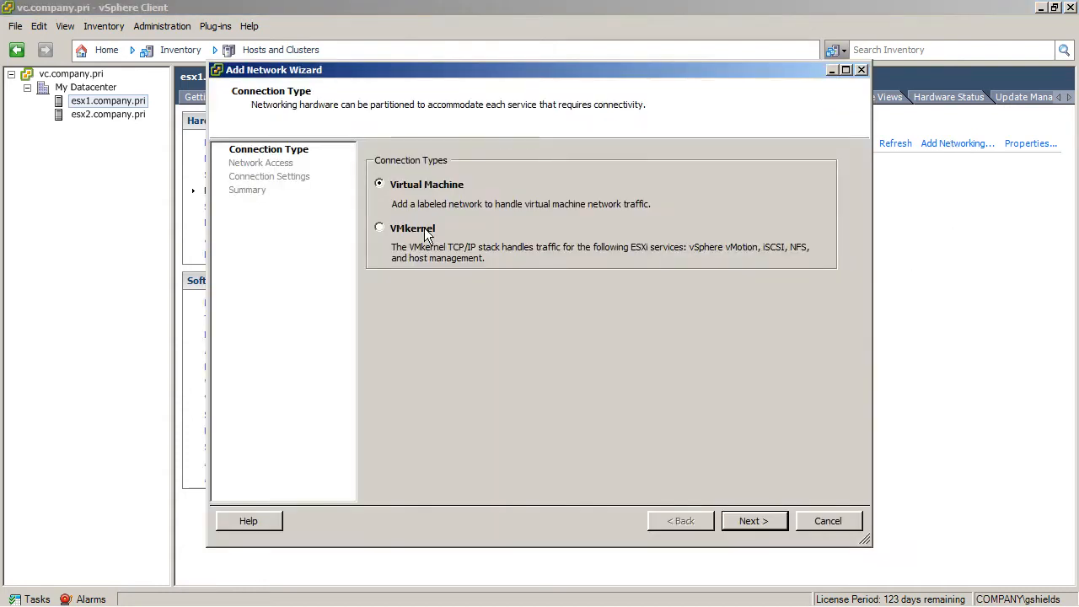
mouse_move(451, 198)
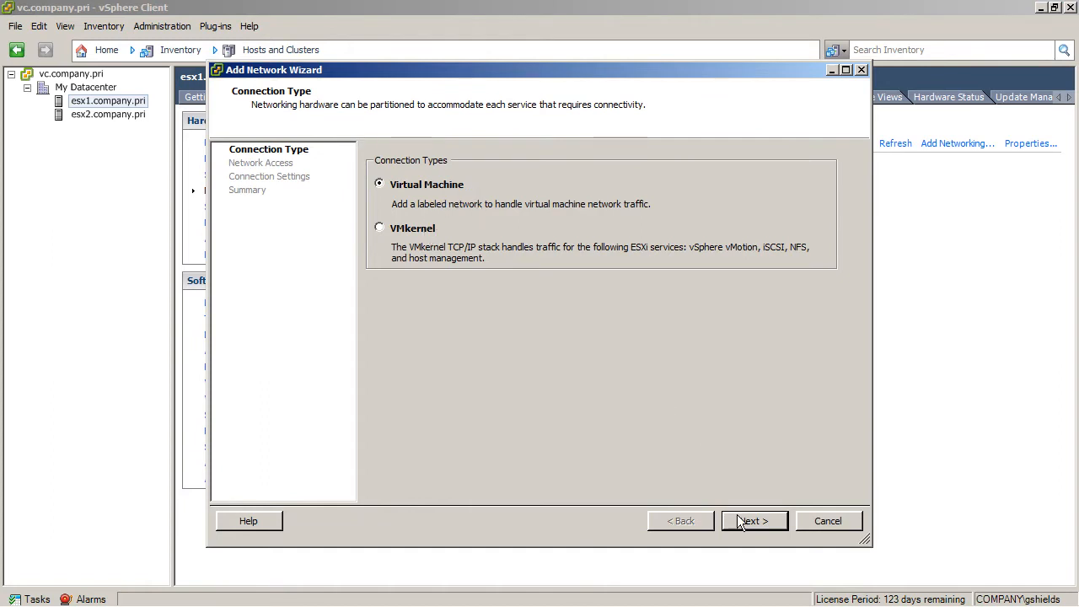
left_click(753, 520)
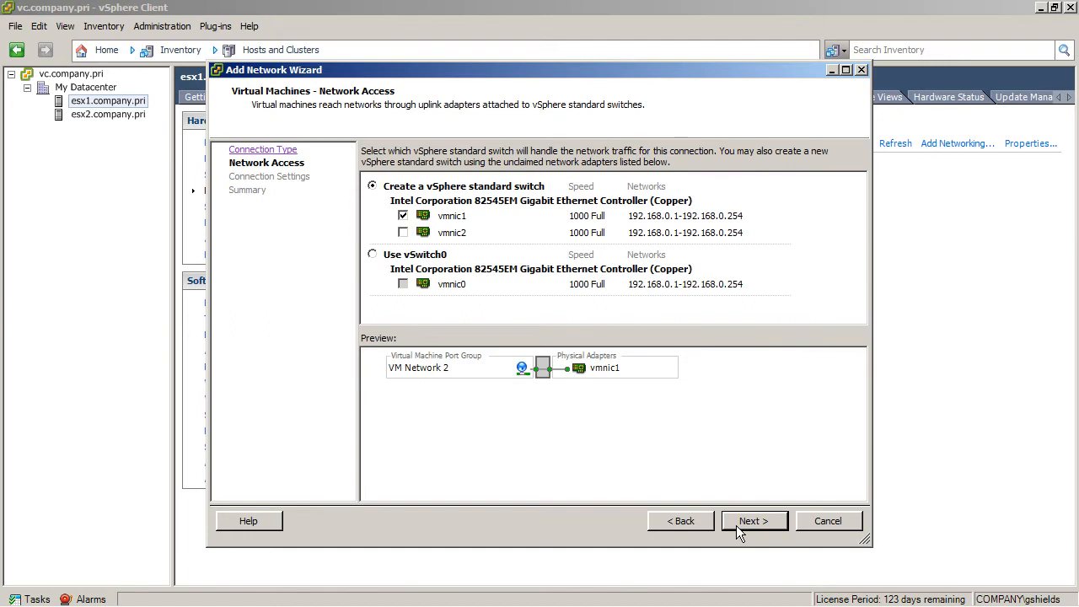
mouse_move(445, 237)
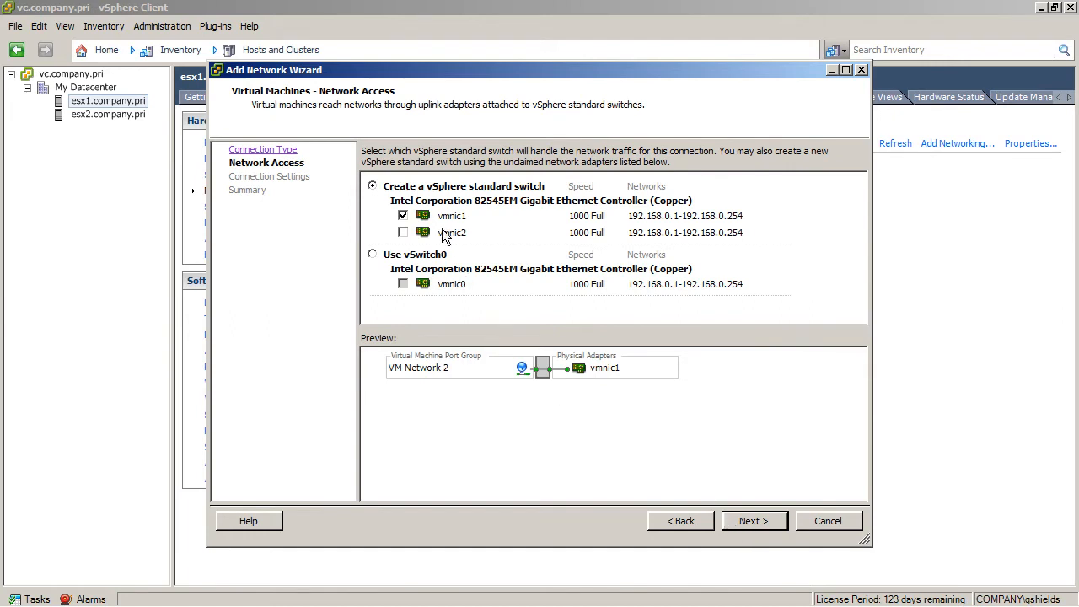
mouse_move(445, 234)
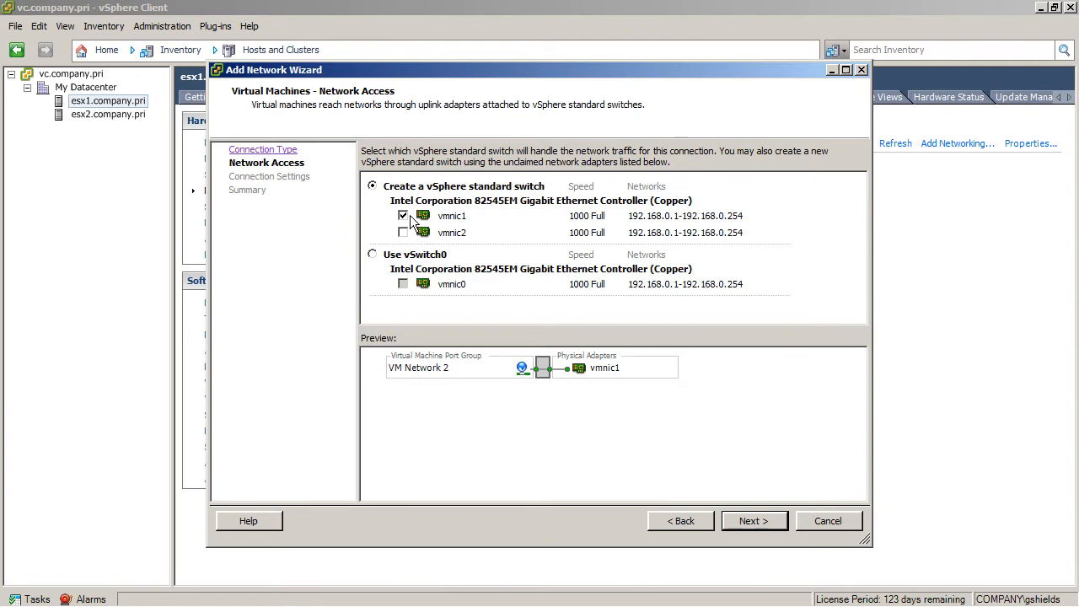
left_click(403, 233)
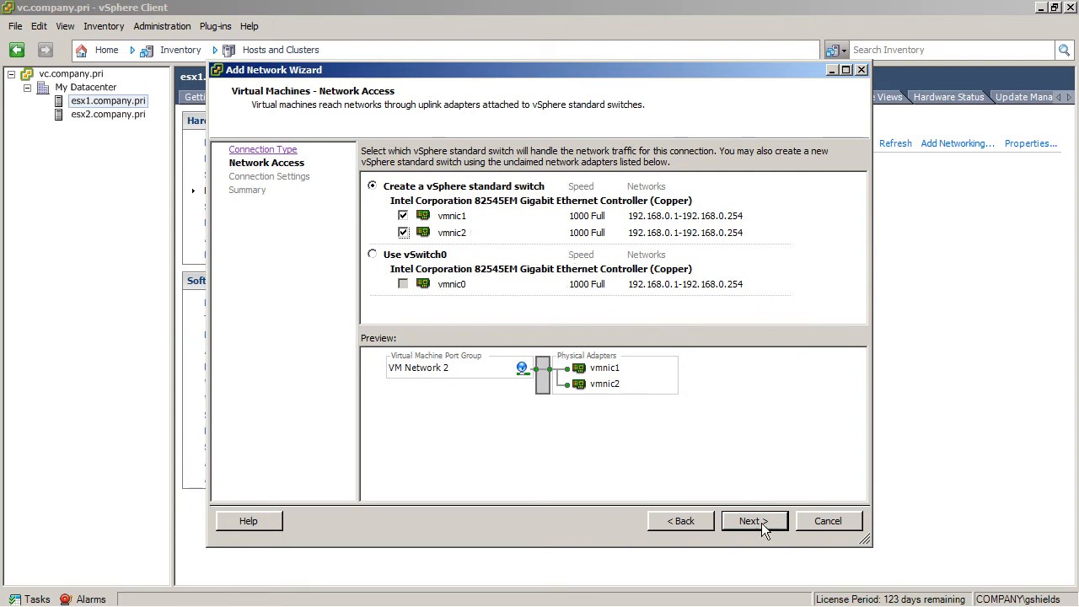
Step: Label the port group 'Virtual Machines' and finish creating vSwitch1
left_click(749, 520)
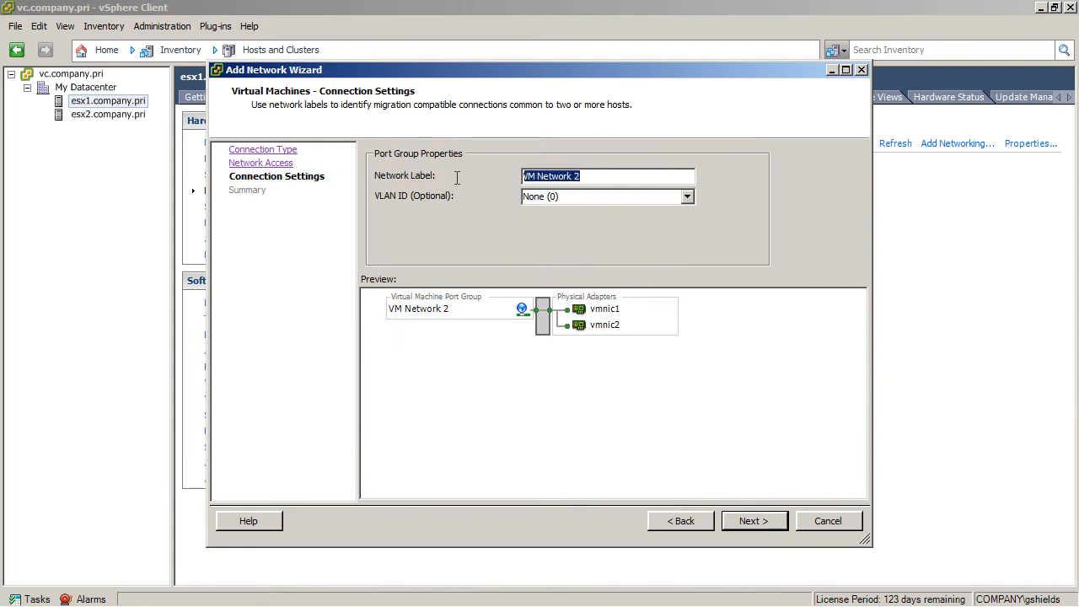
mouse_move(462, 186)
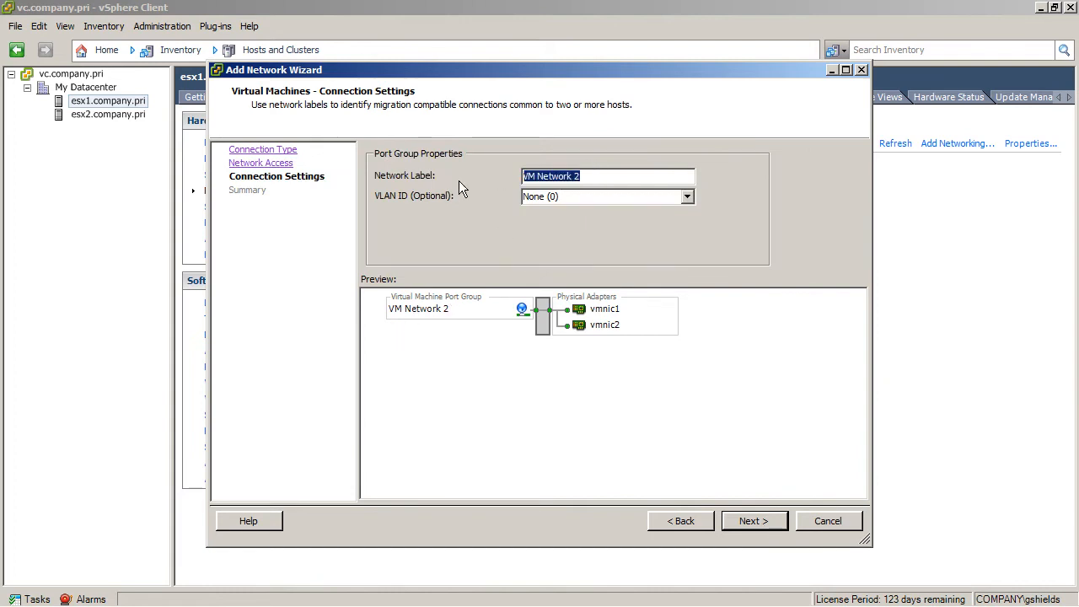
type("Virtual Machines")
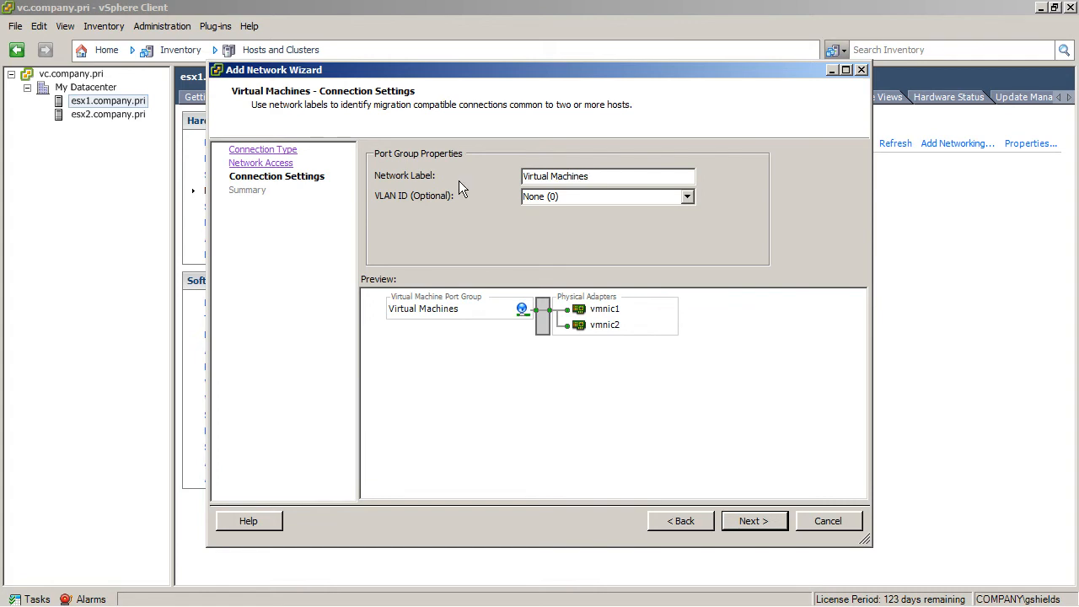
left_click(753, 520)
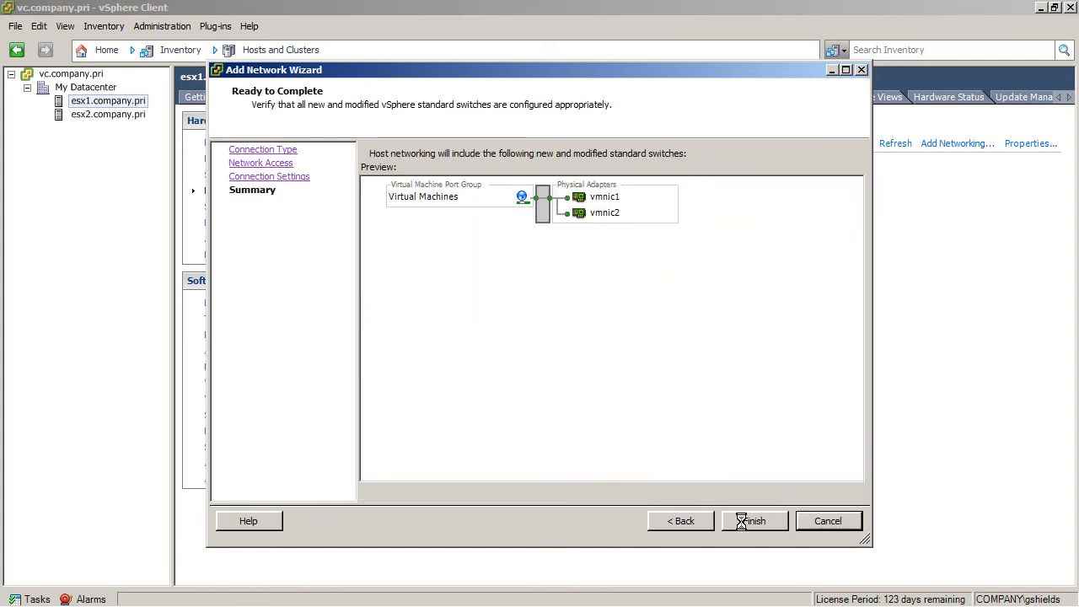
left_click(753, 520)
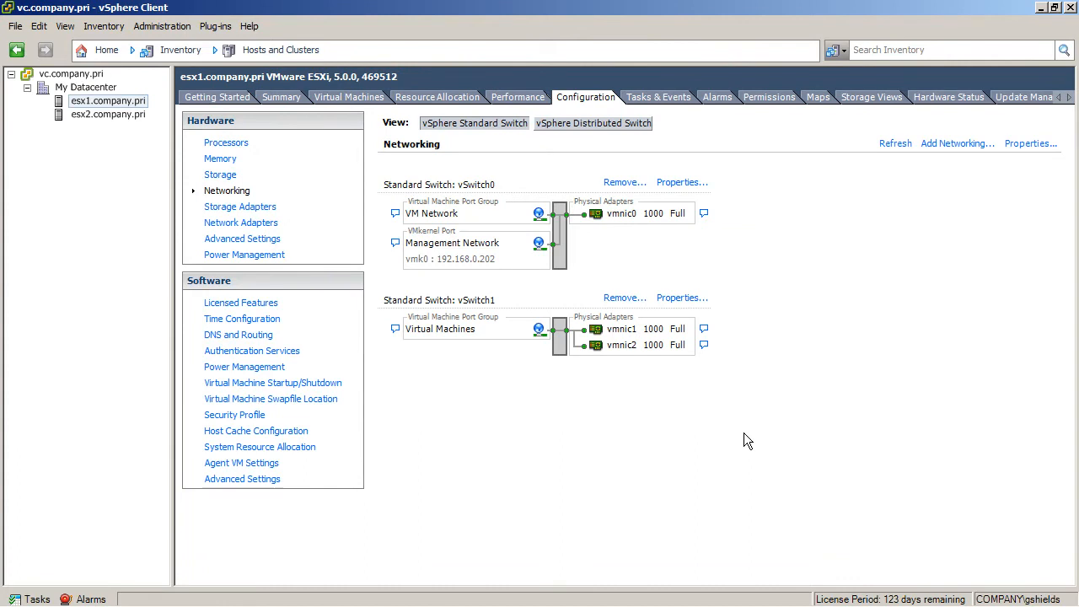
mouse_move(590, 221)
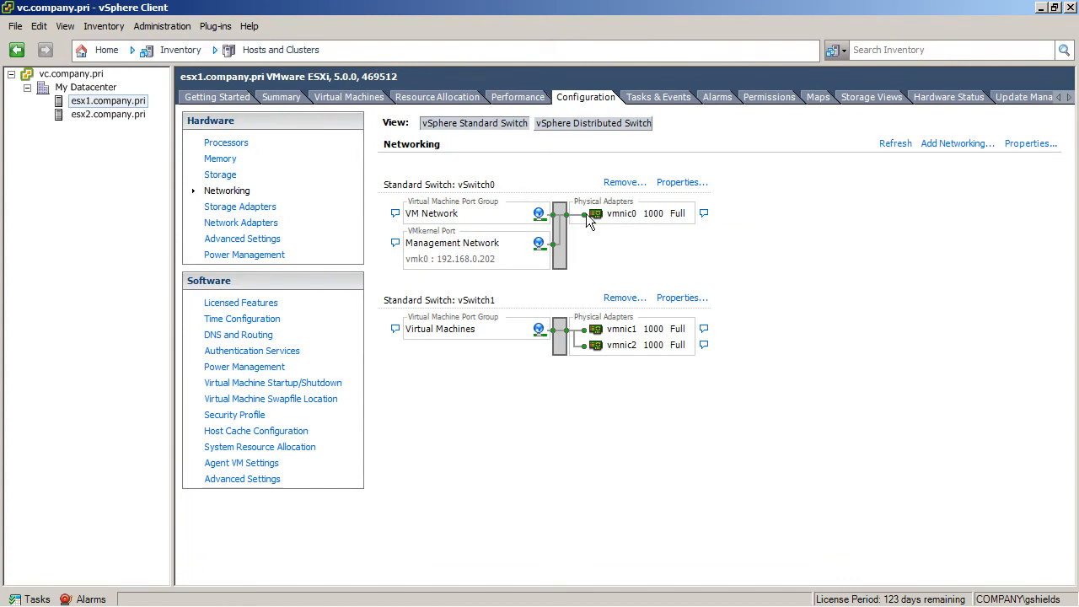
mouse_move(496, 195)
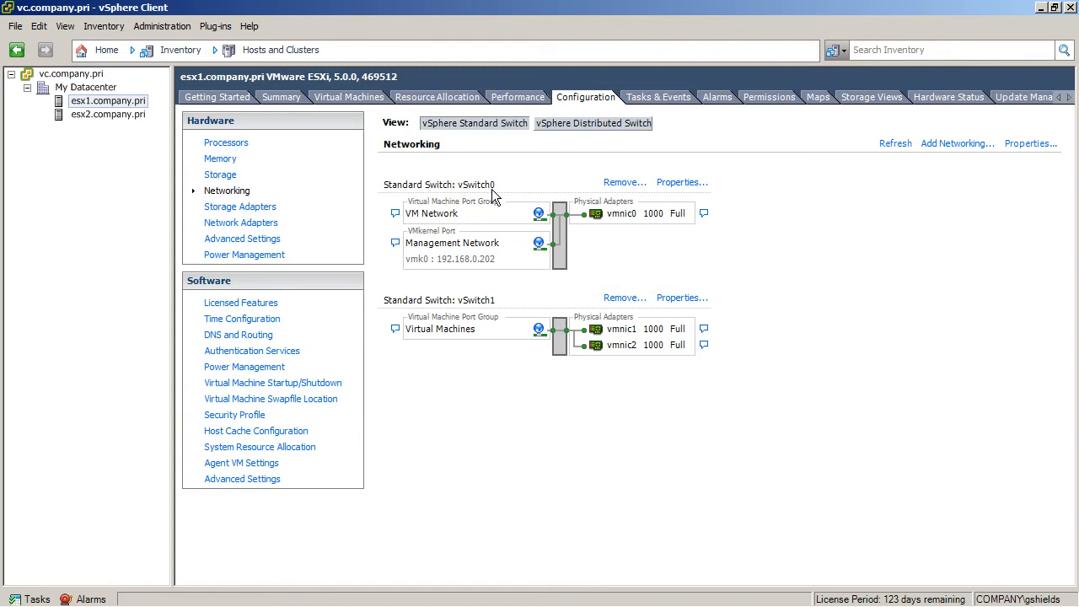
mouse_move(472, 229)
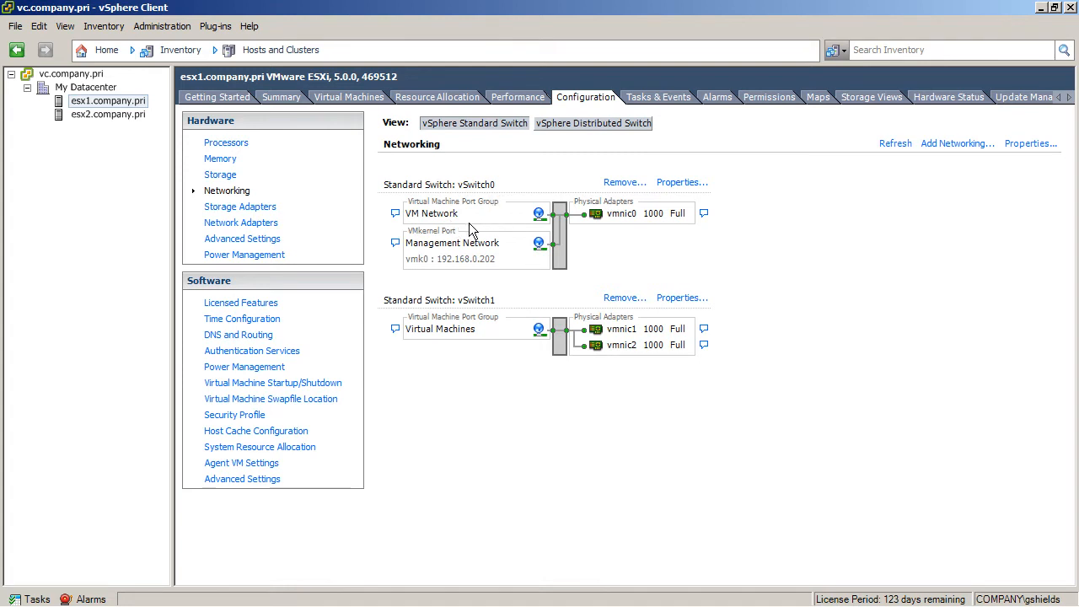
mouse_move(452, 213)
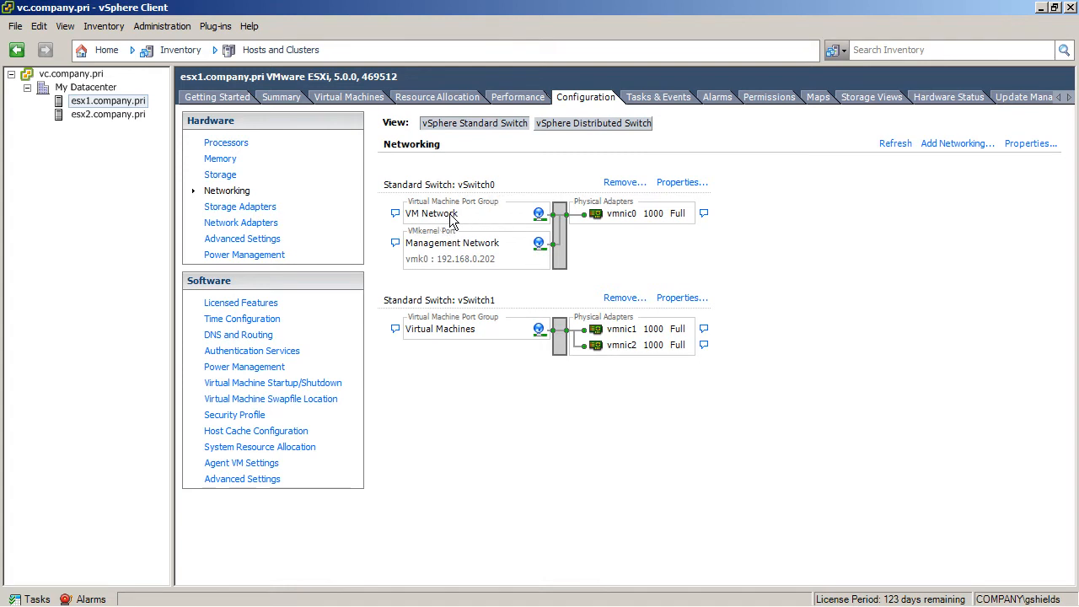
mouse_move(496, 331)
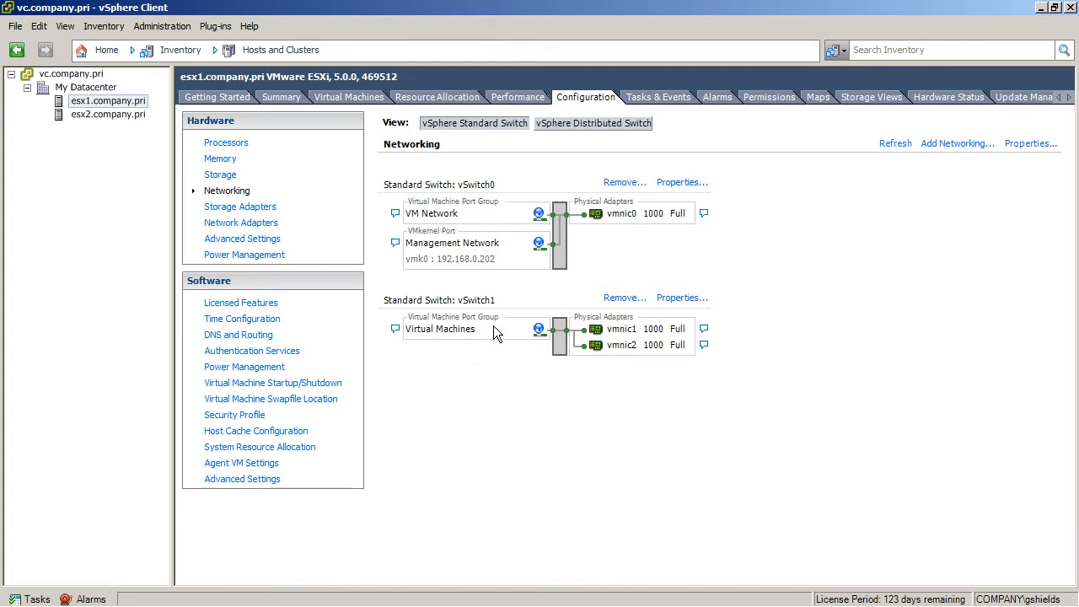
Step: Delete the VM Network port group in vSwitch0's properties
left_click(681, 182)
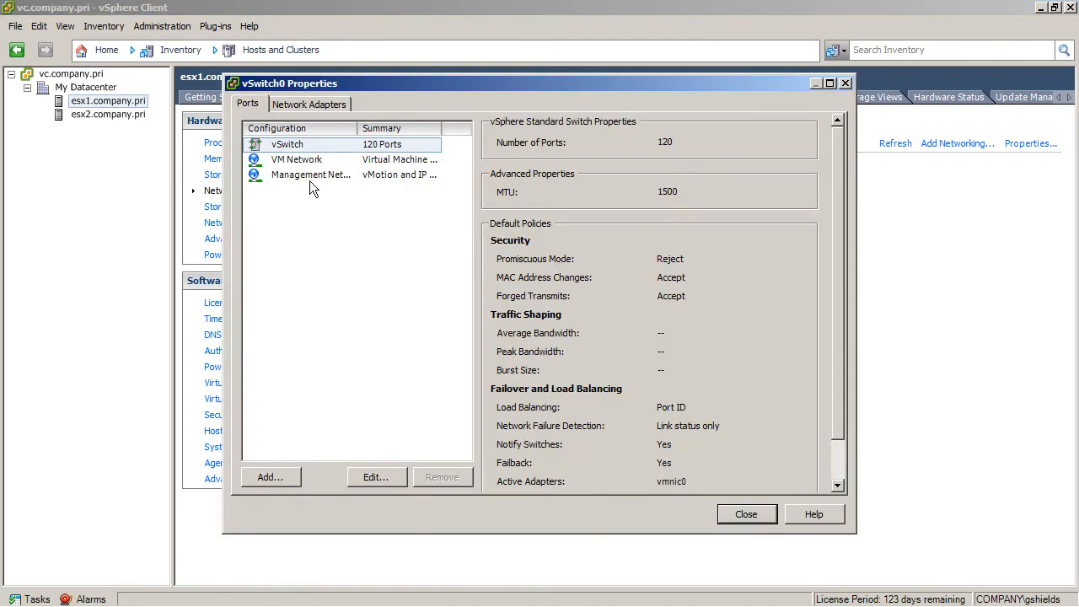
left_click(296, 159)
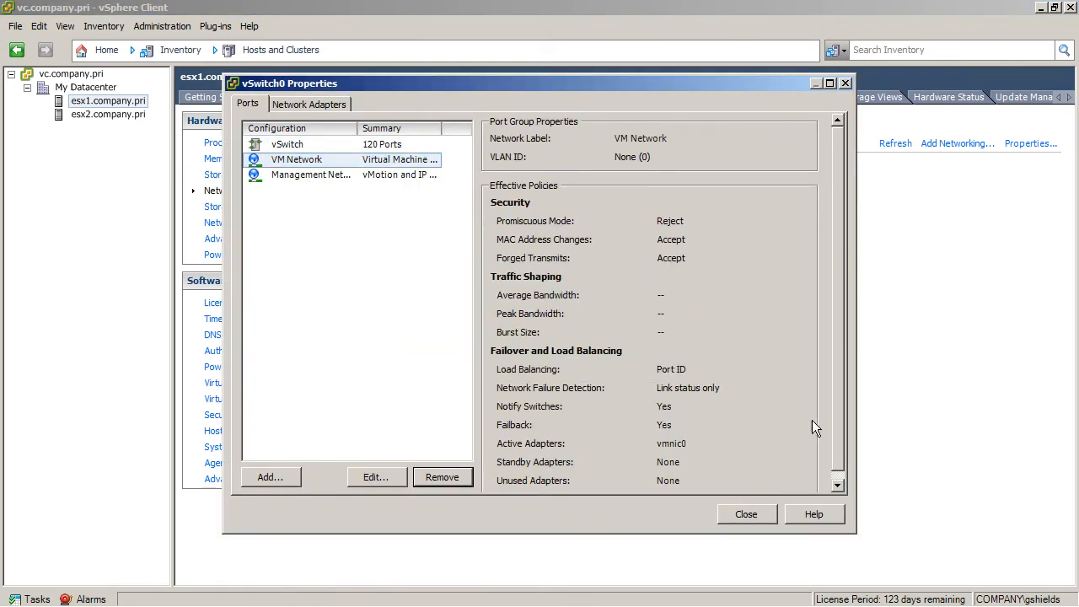
left_click(746, 514)
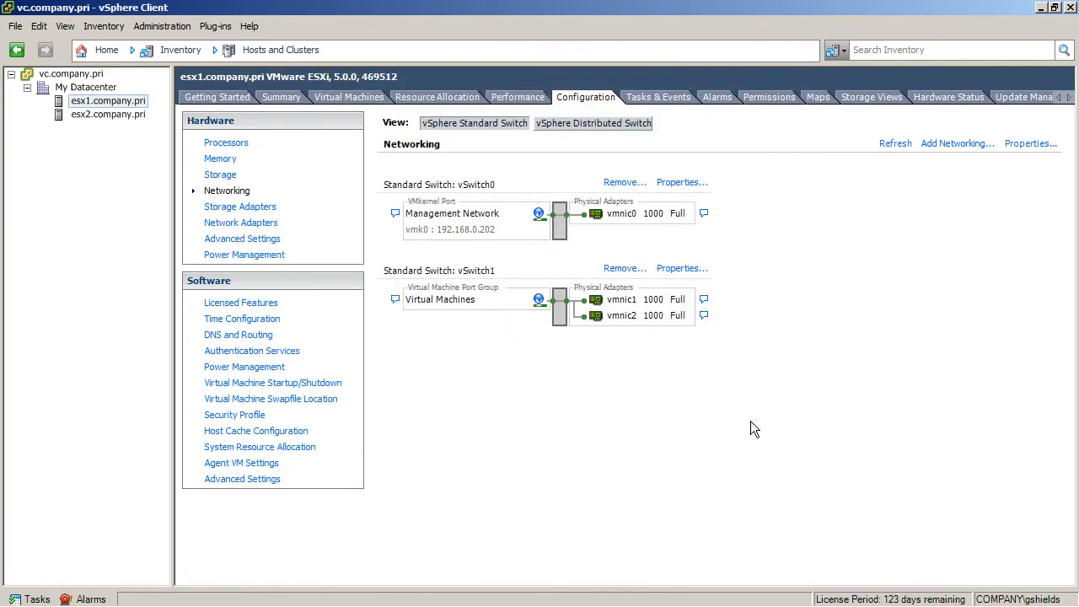
mouse_move(778, 382)
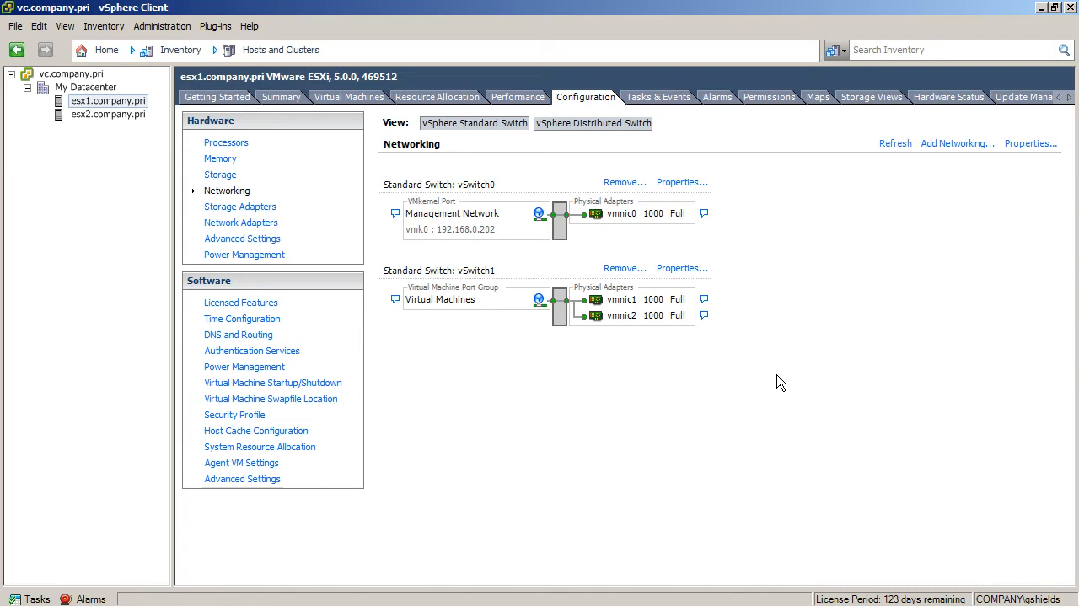
right_click(108, 101)
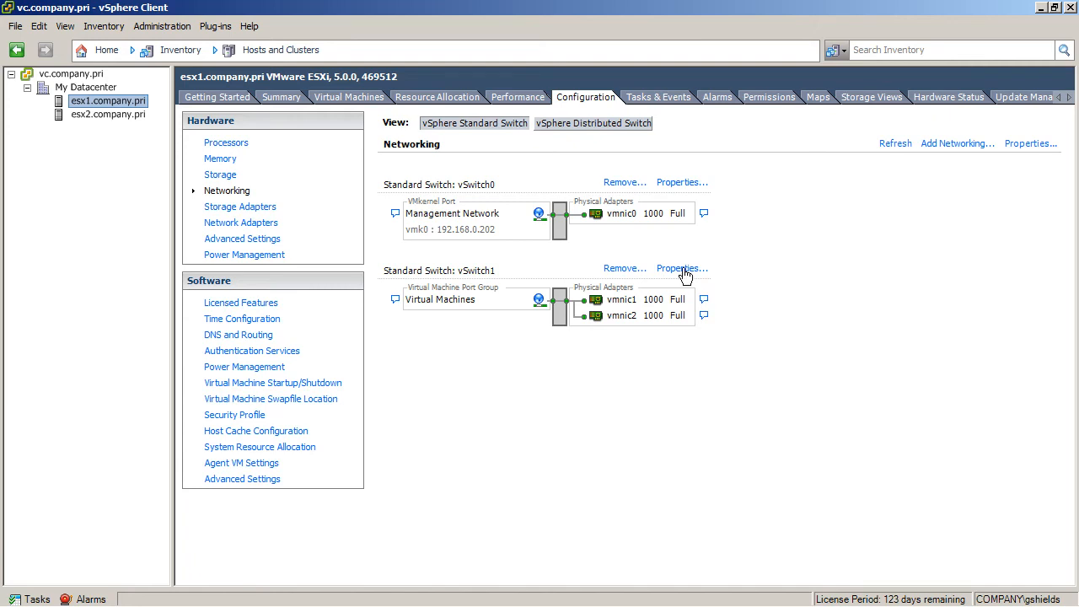
Step: Set vSwitch1's NIC teaming load balancing to 'Route based on IP hash'
left_click(681, 268)
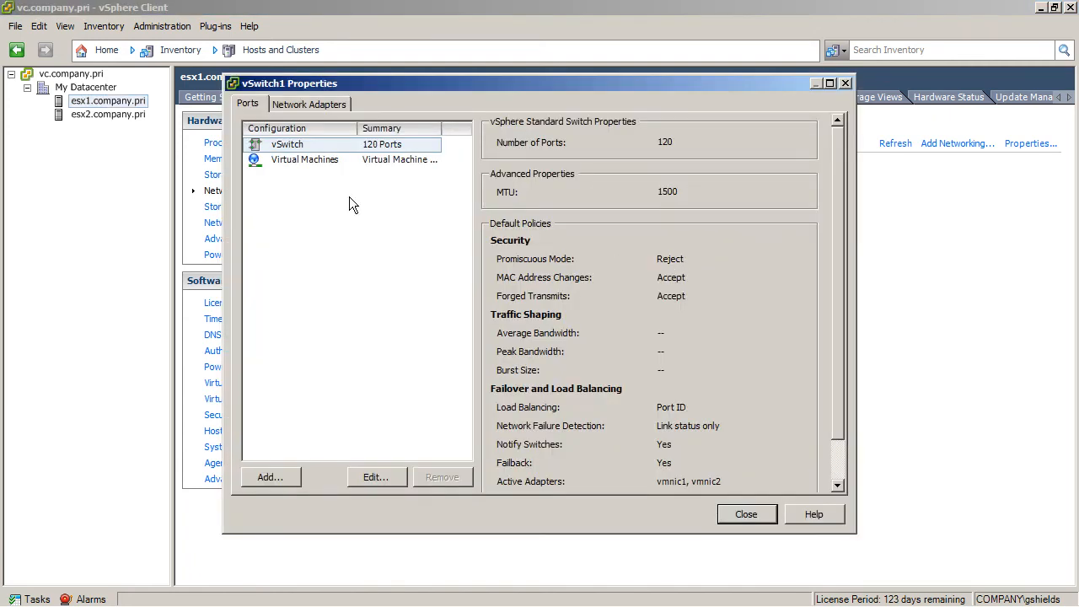
left_click(287, 144)
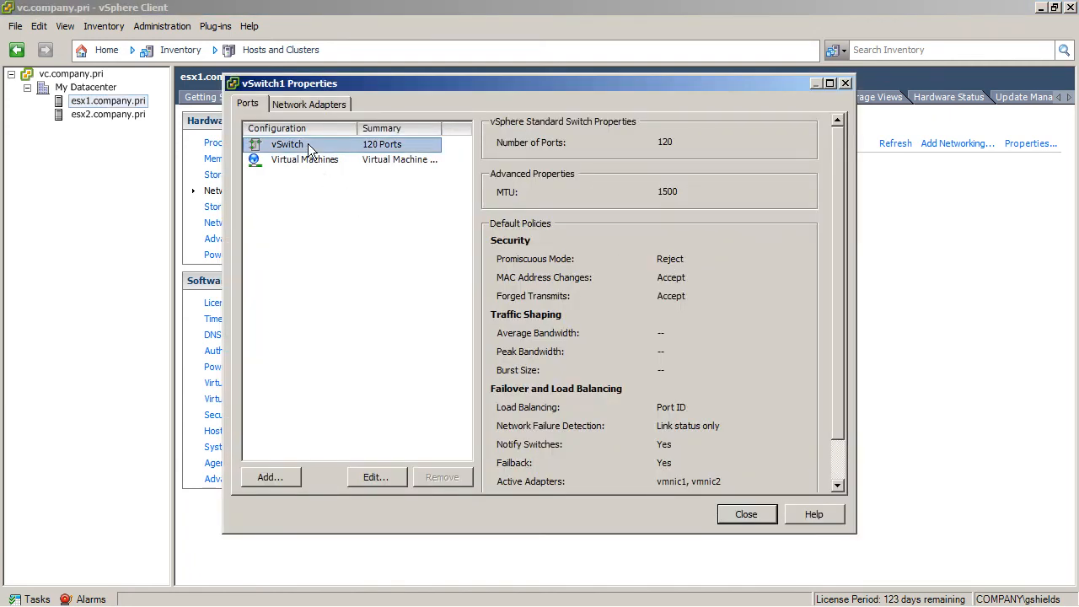
left_click(376, 476)
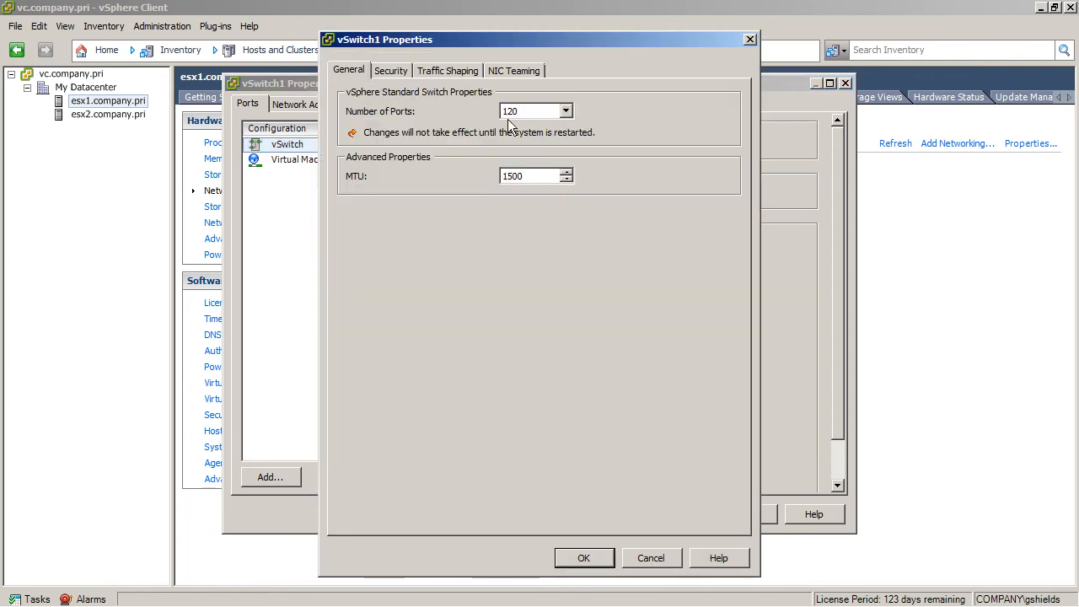
left_click(513, 70)
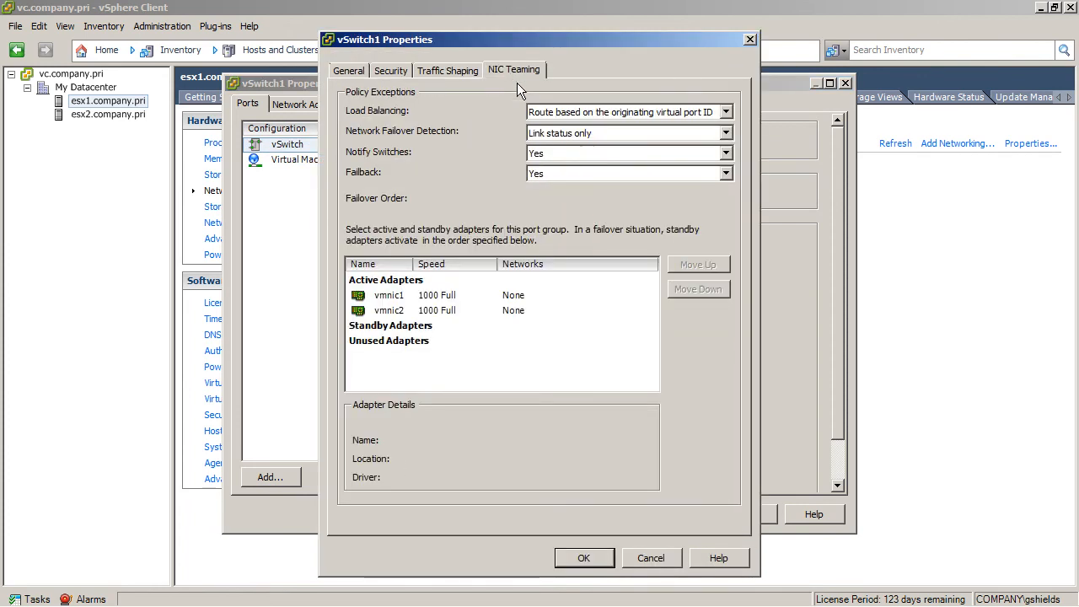
left_click(724, 110)
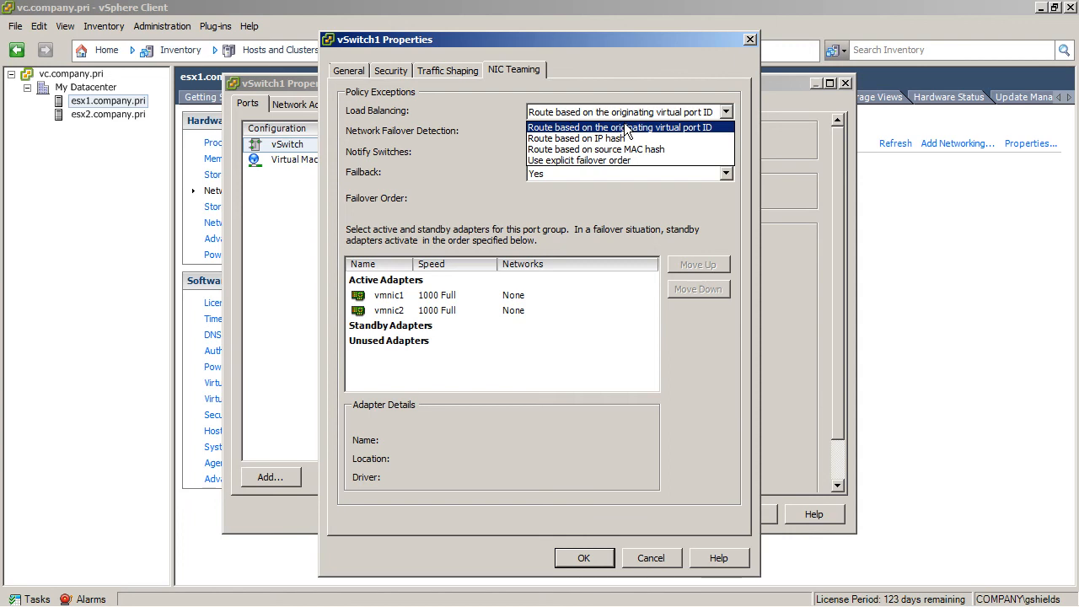
left_click(579, 138)
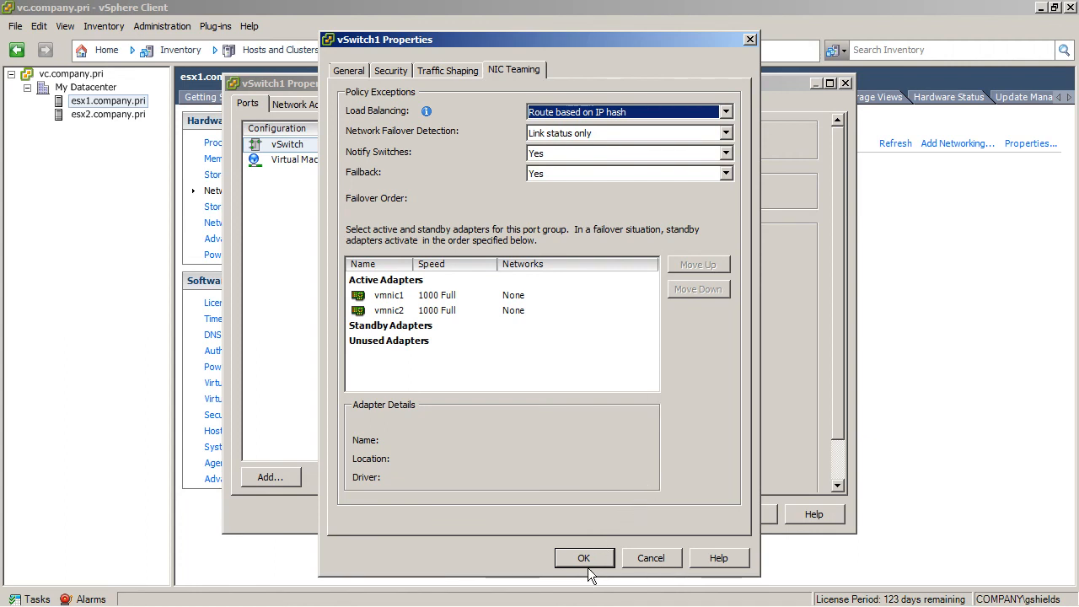
left_click(584, 558)
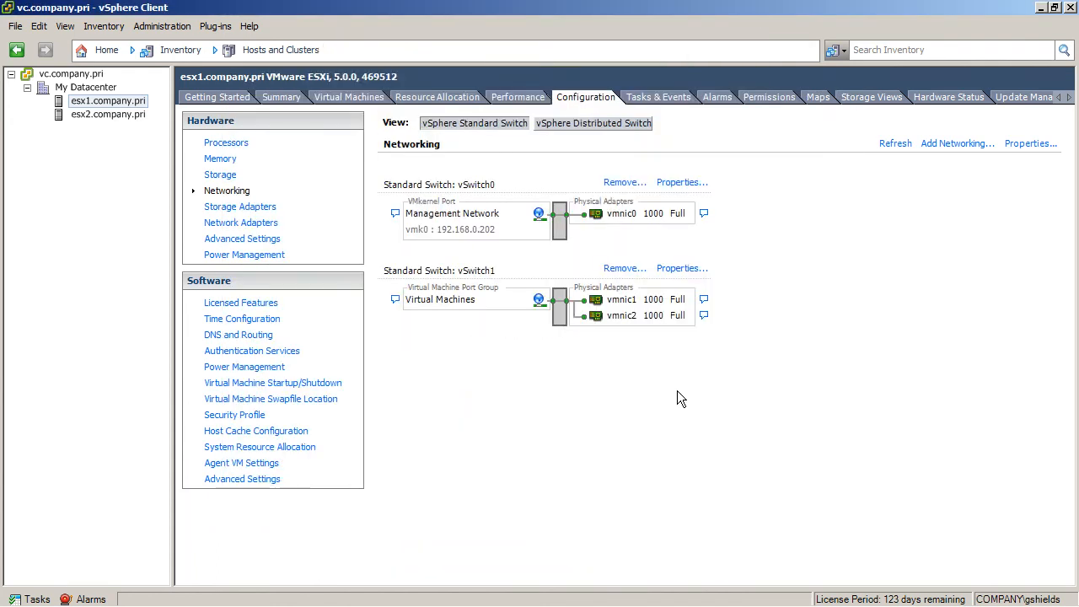